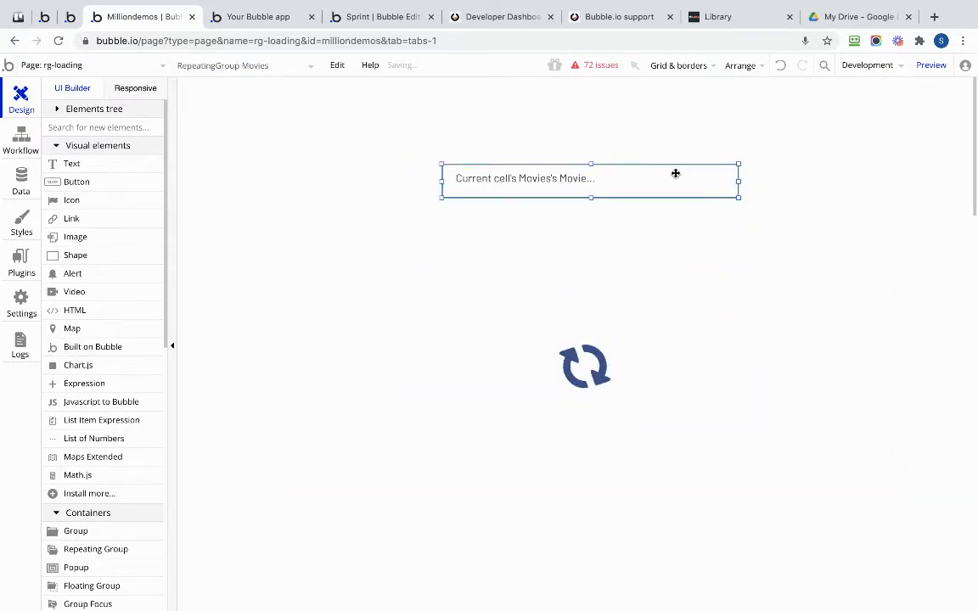
Open the Movies repeating group's settings, which search Movies up to #100
{"action": "left_click", "coordinate": [590, 179]}
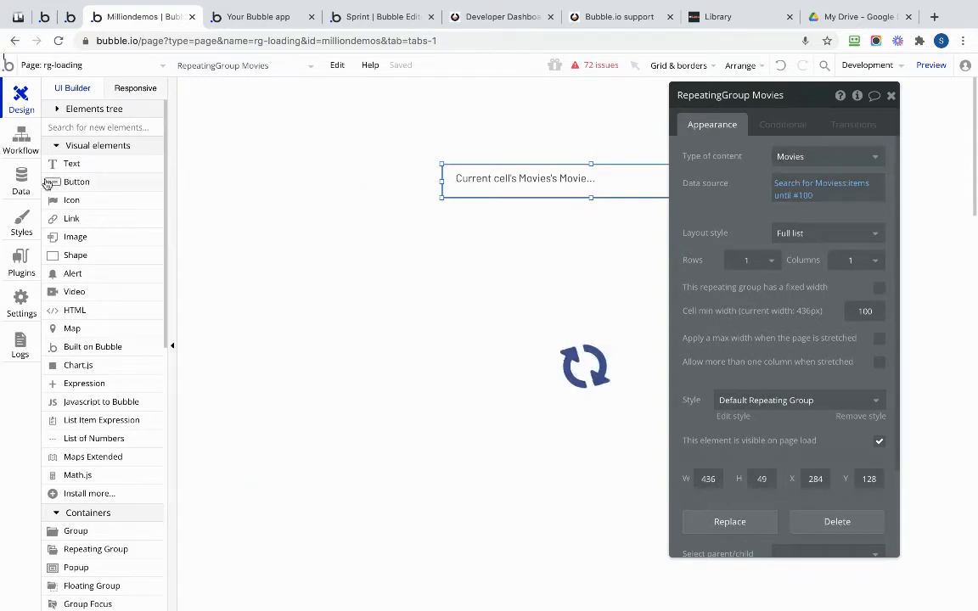
Browse the app data to the All Movies view listing 7,791 movie records
{"action": "left_click", "coordinate": [20, 178]}
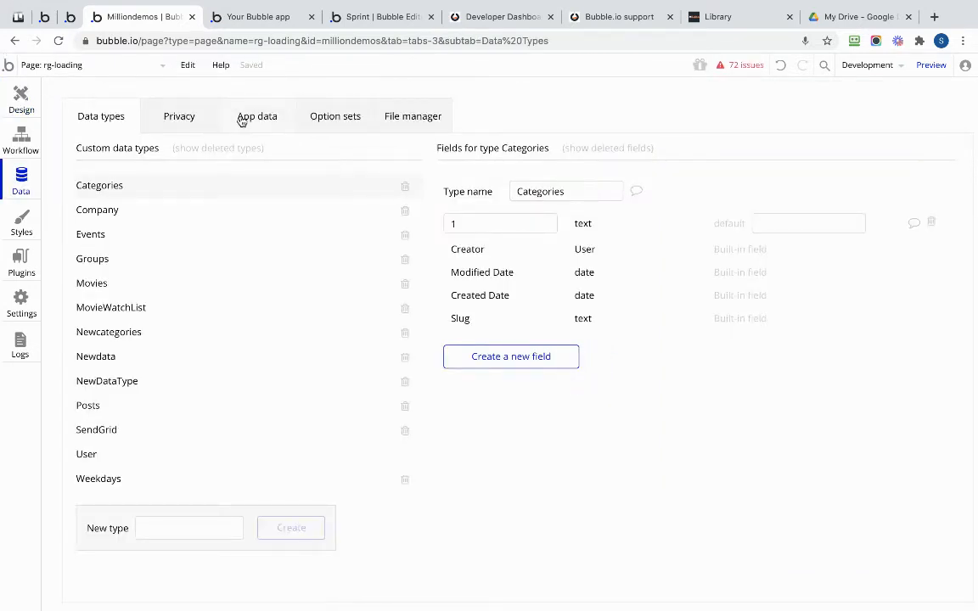
{"action": "left_click", "coordinate": [257, 116]}
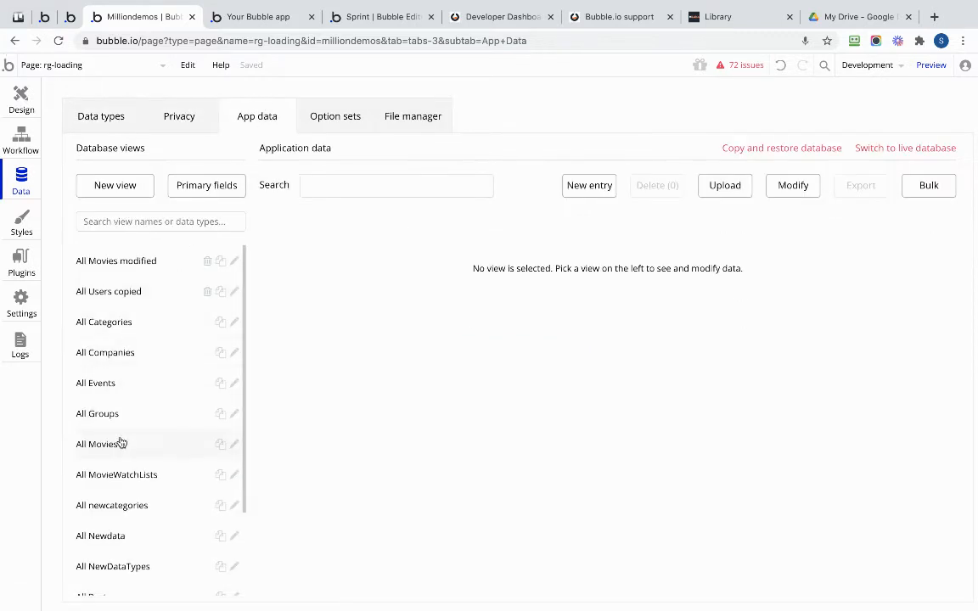
{"action": "left_click", "coordinate": [97, 444]}
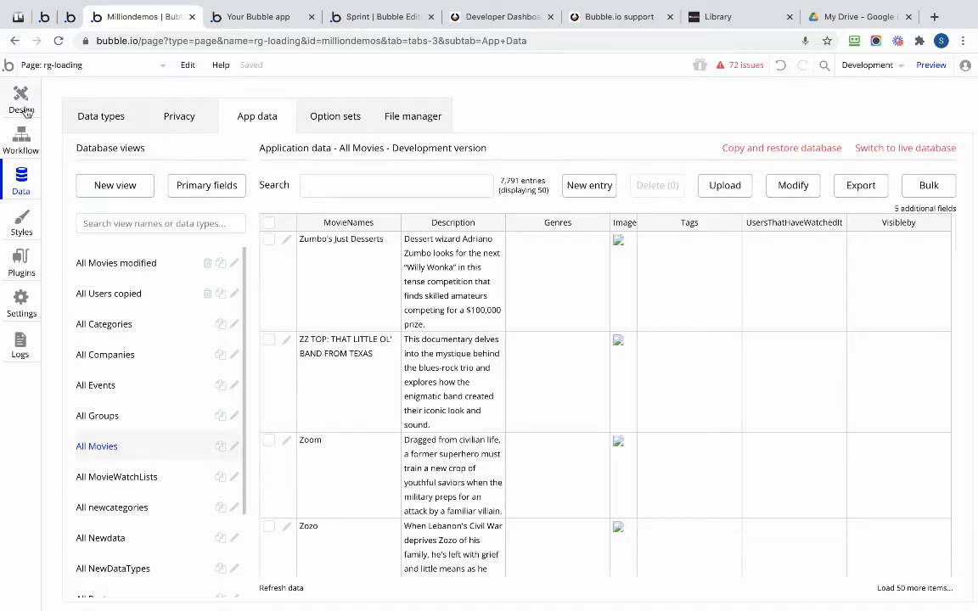
Return to Design and check the repeating group's layout styles, keeping Full list
{"action": "left_click", "coordinate": [20, 98]}
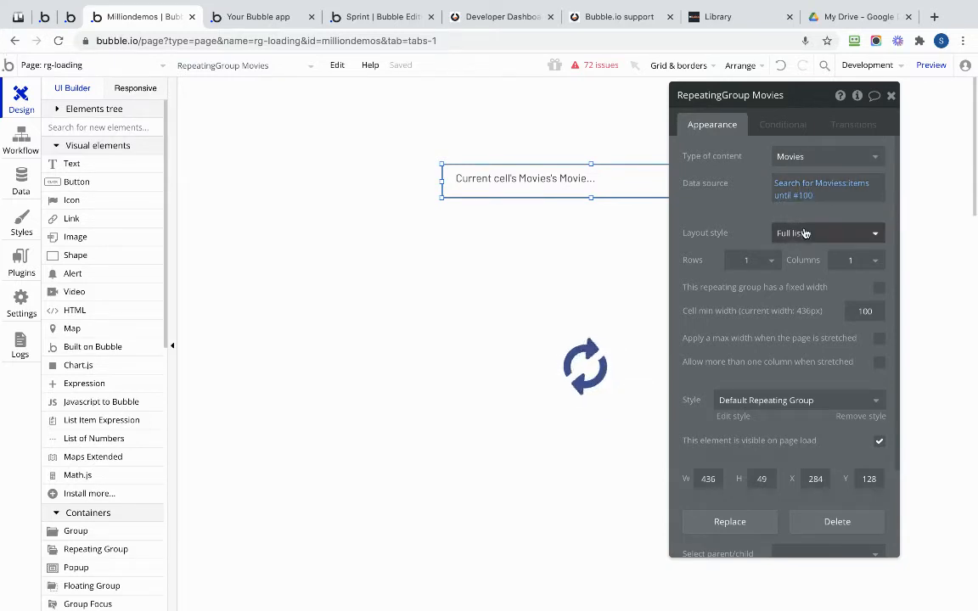
{"action": "left_click", "coordinate": [825, 233]}
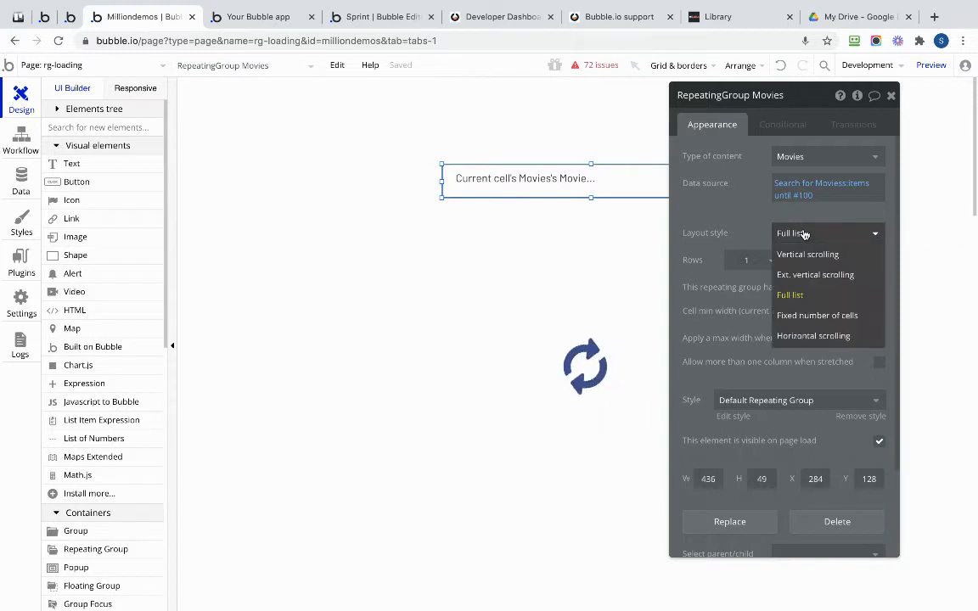
{"action": "mouse_move", "coordinate": [815, 274]}
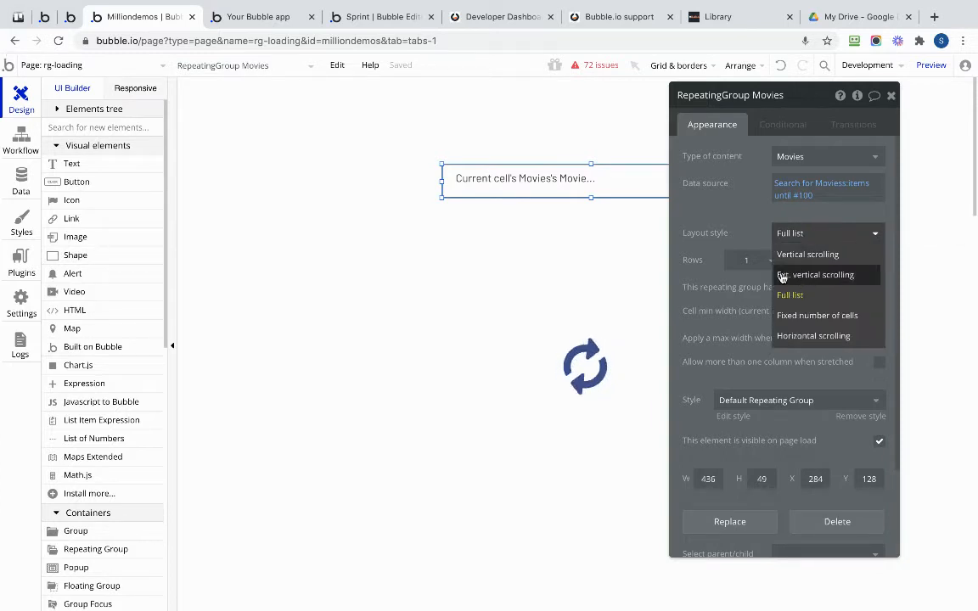
{"action": "mouse_move", "coordinate": [833, 274]}
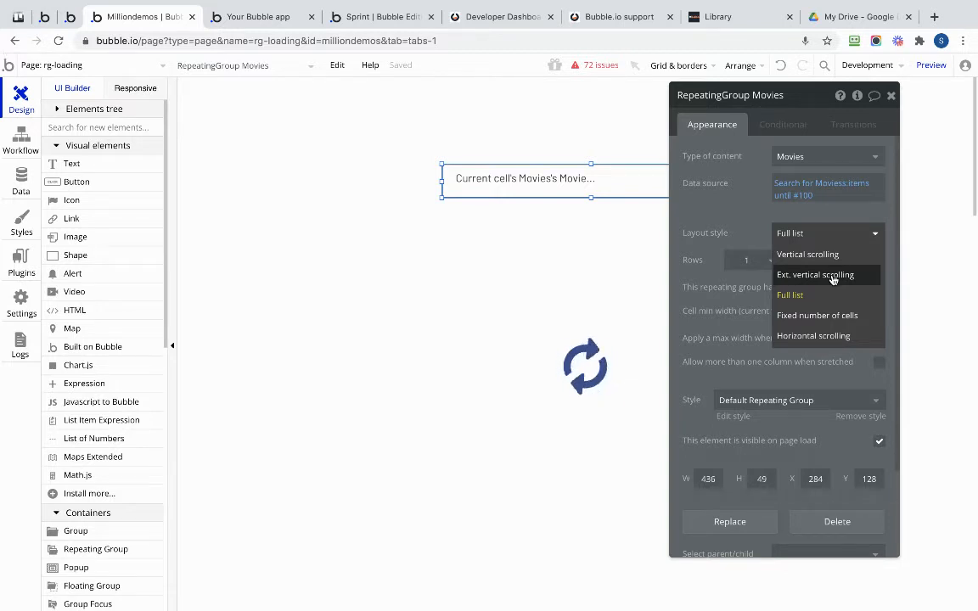
{"action": "mouse_move", "coordinate": [827, 280]}
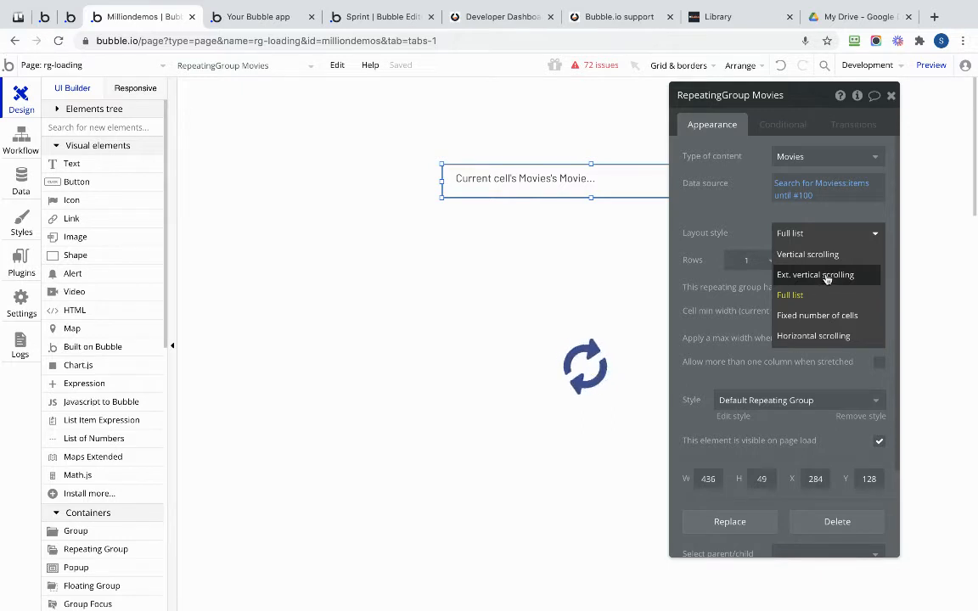
{"action": "left_click", "coordinate": [790, 294]}
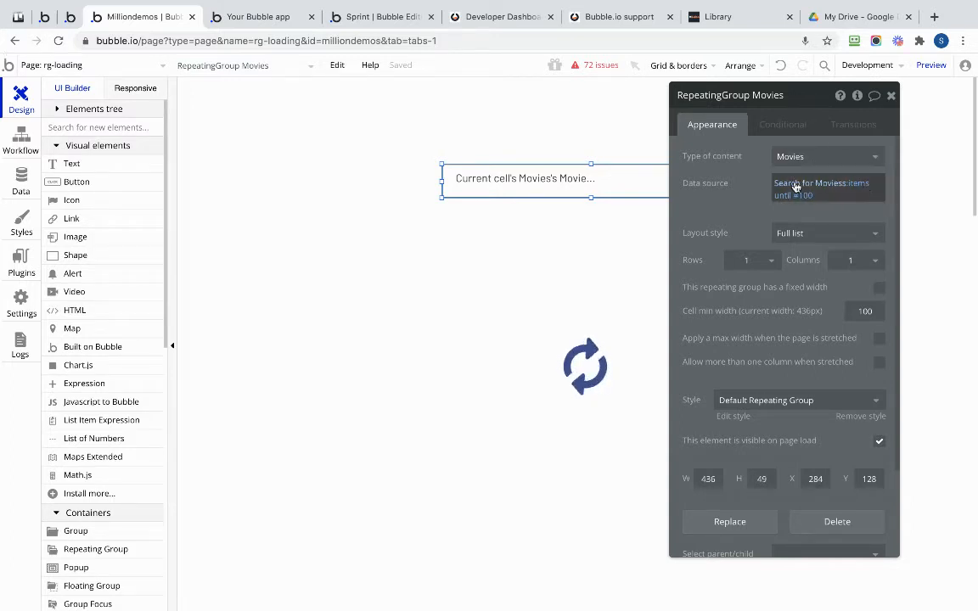
Preview the rg-loading page, showing movie titles like Lucky Days and Hero
{"action": "left_click", "coordinate": [821, 188]}
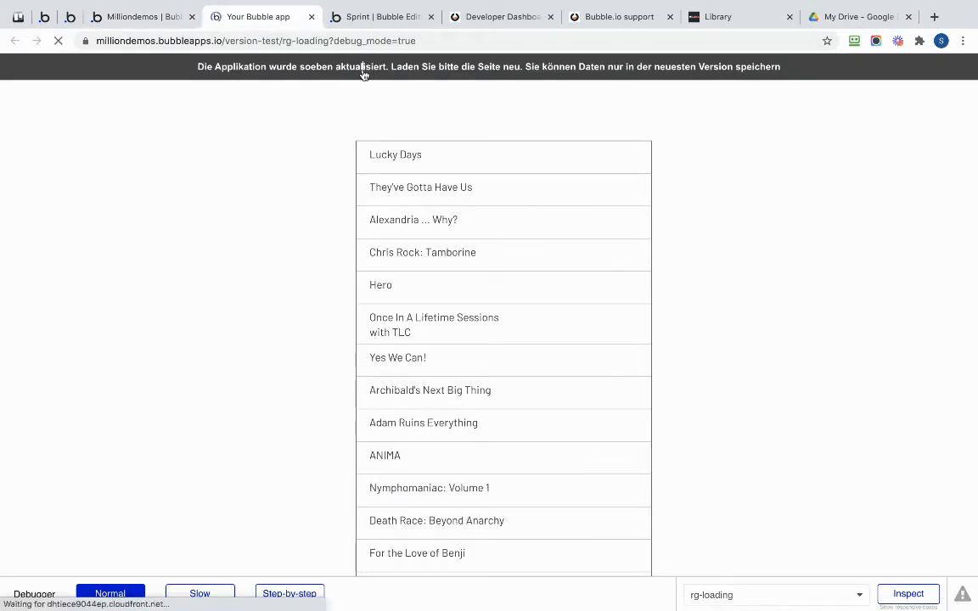
Reload the preview to the updated version and scroll through the movie list
{"action": "left_click", "coordinate": [58, 40]}
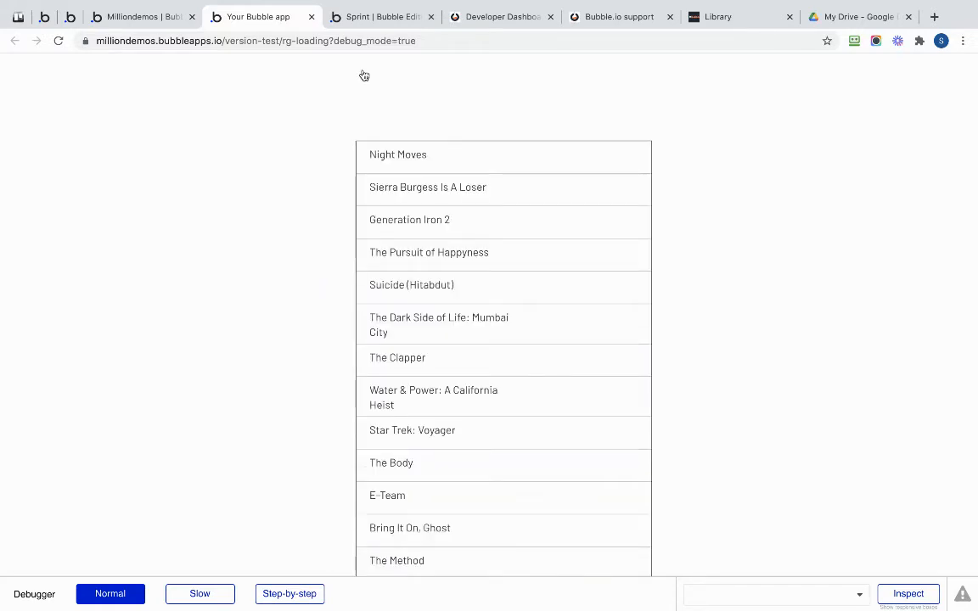
{"action": "scroll", "scroll_direction": "down", "scroll_amount": 3}
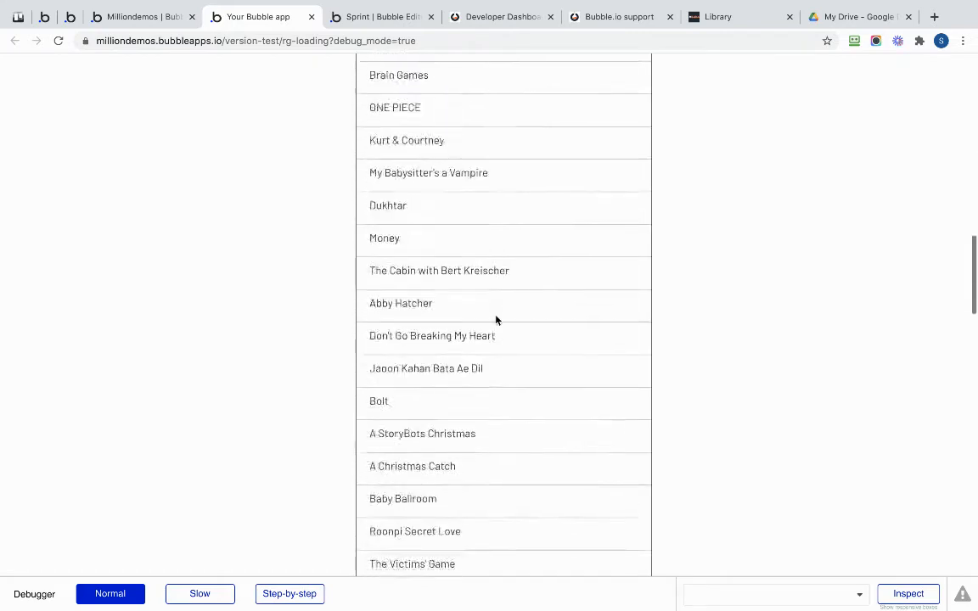
{"action": "scroll", "scroll_direction": "down", "scroll_amount": 3}
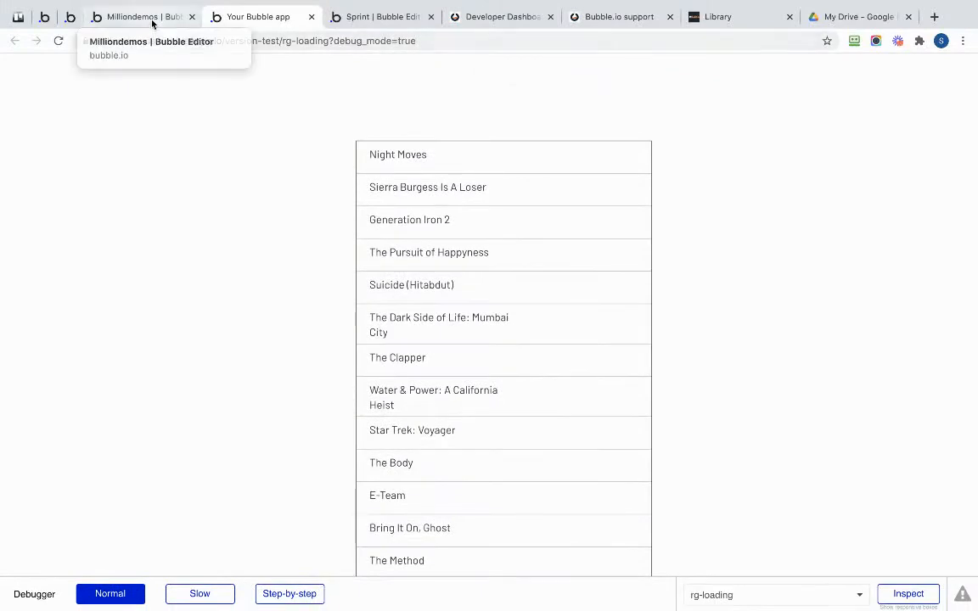
In the editor, inspect the rotating refresh icon, then open GroupLoadingScreen's settings
{"action": "left_click", "coordinate": [136, 16]}
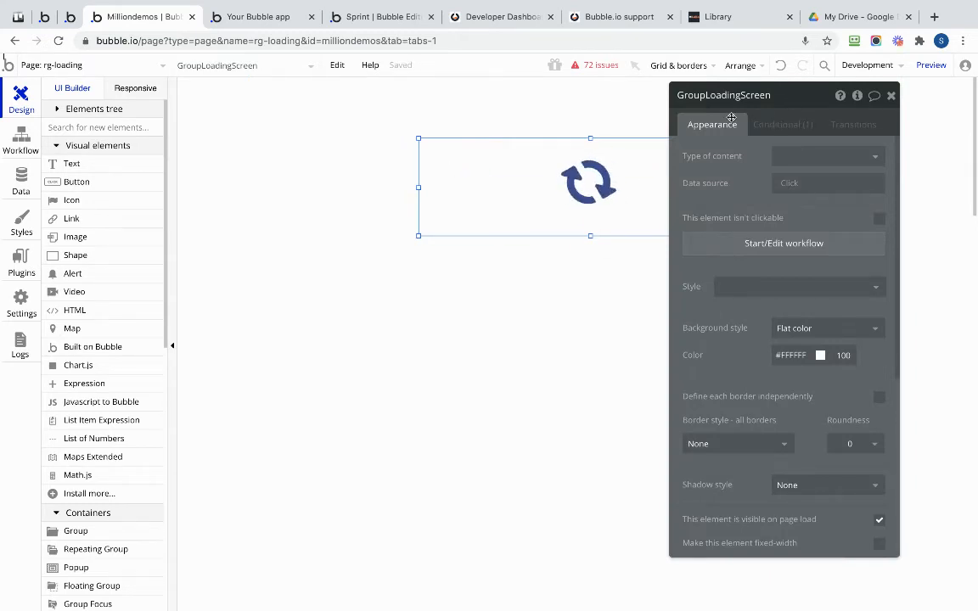
{"action": "left_click", "coordinate": [588, 182]}
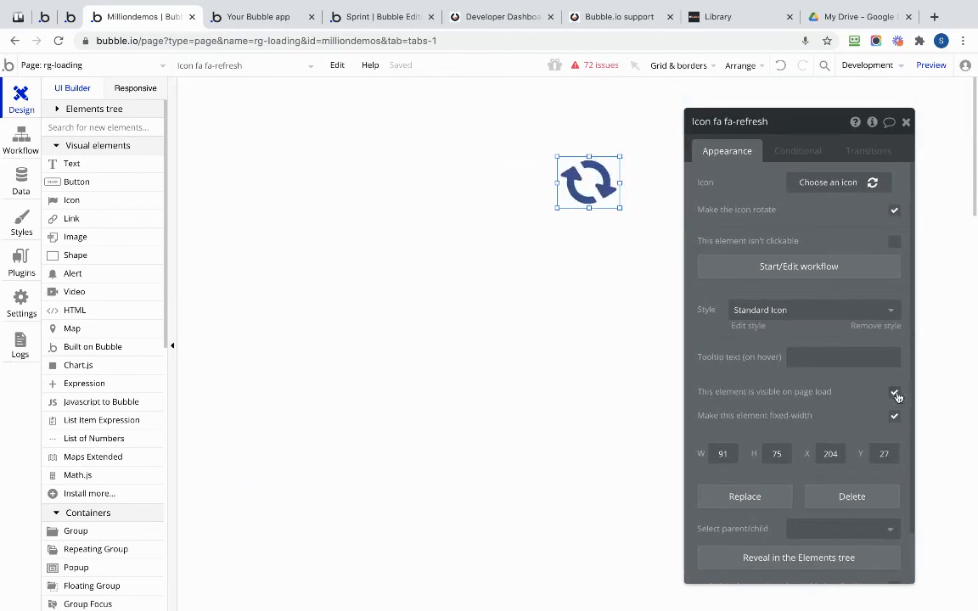
{"action": "left_click", "coordinate": [894, 391]}
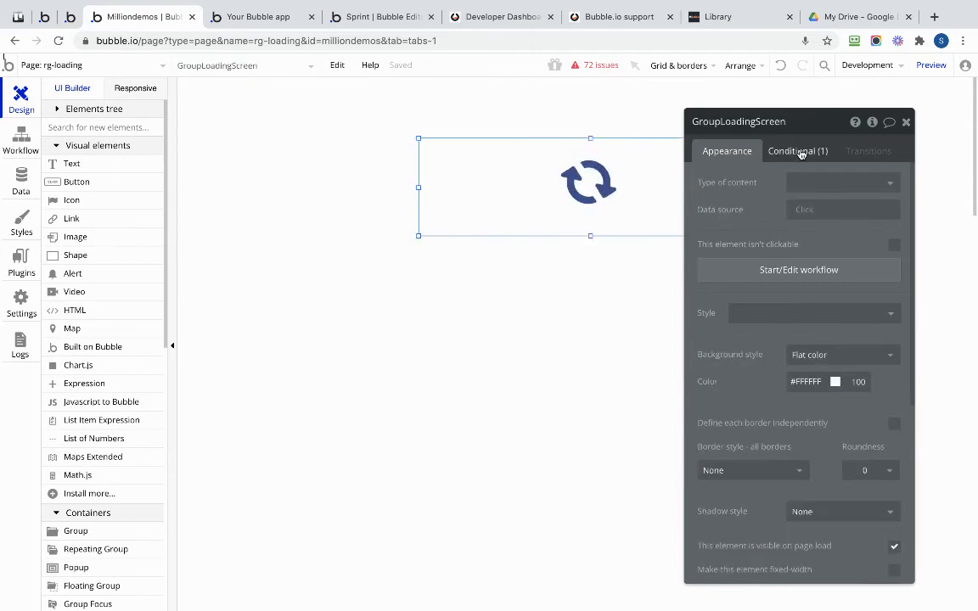
Review GroupLoadingScreen's conditional, then reload the preview to see the rotating loading icon
{"action": "left_click", "coordinate": [796, 151]}
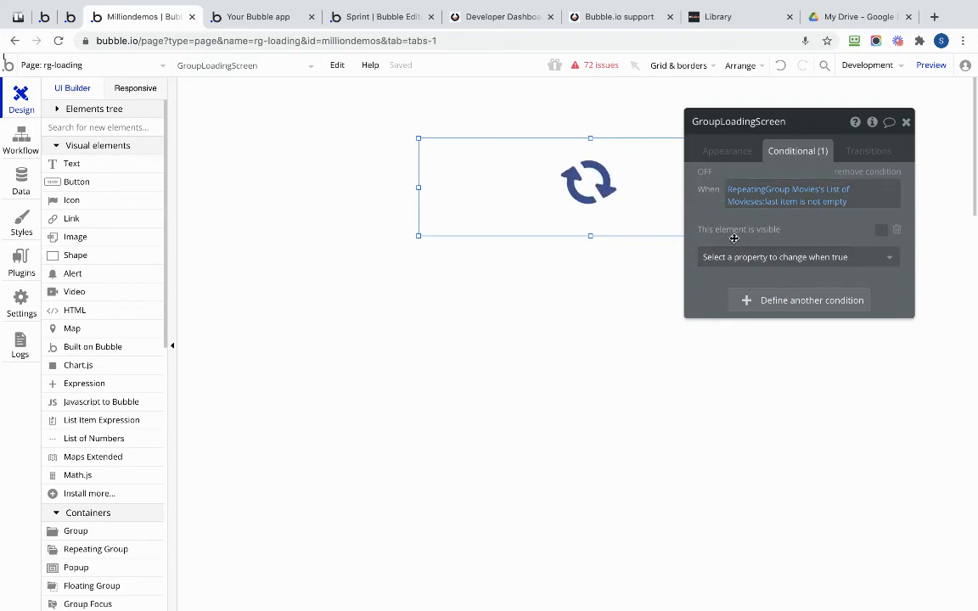
{"action": "mouse_move", "coordinate": [872, 219]}
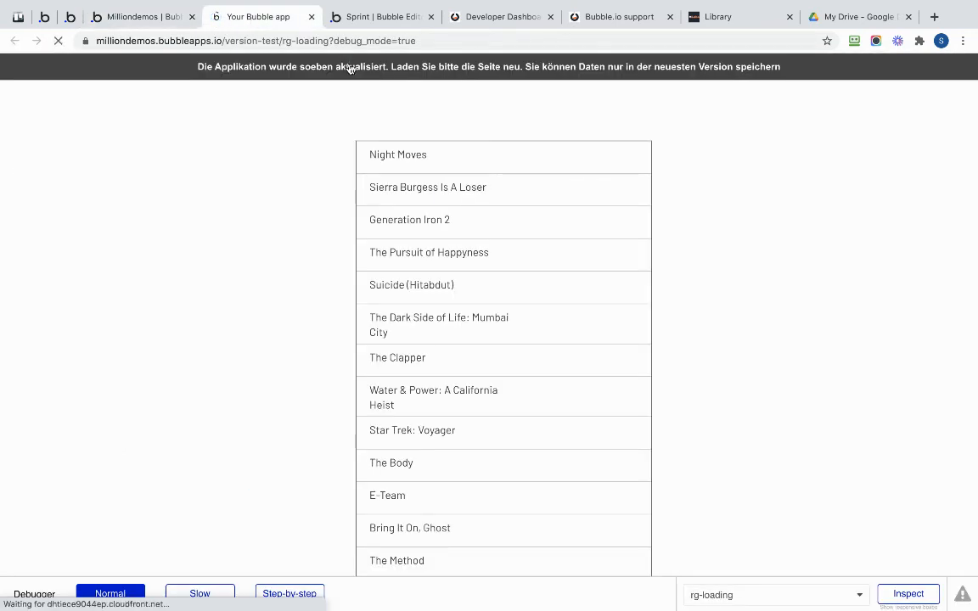
{"action": "left_click", "coordinate": [58, 41]}
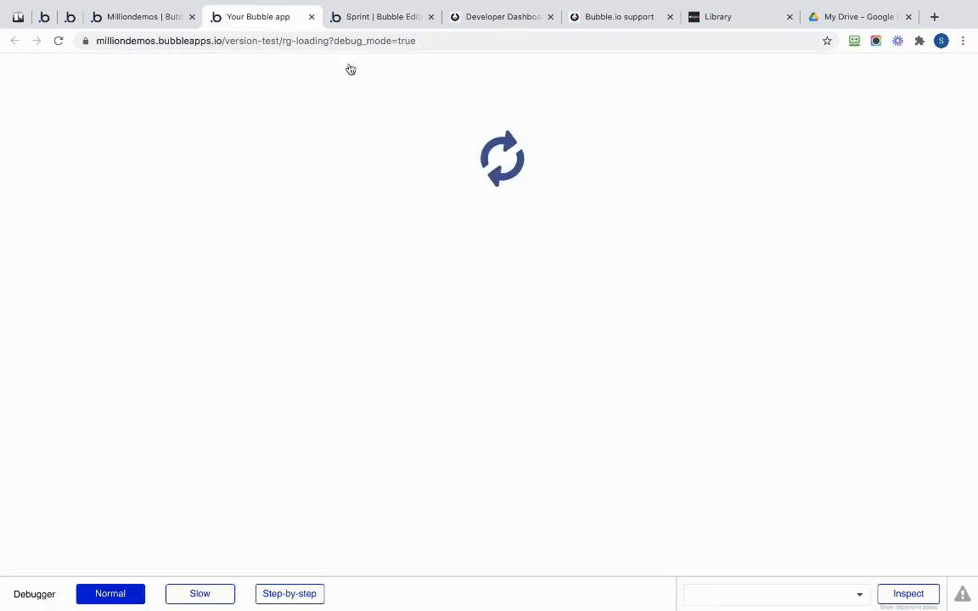